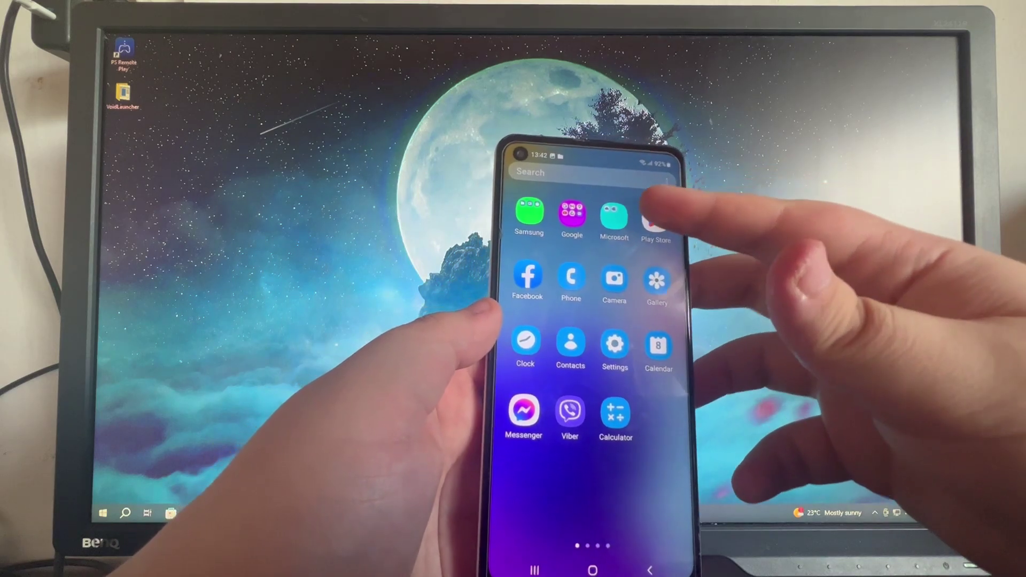
Launch the Play Store from the phone's app drawer
click(656, 216)
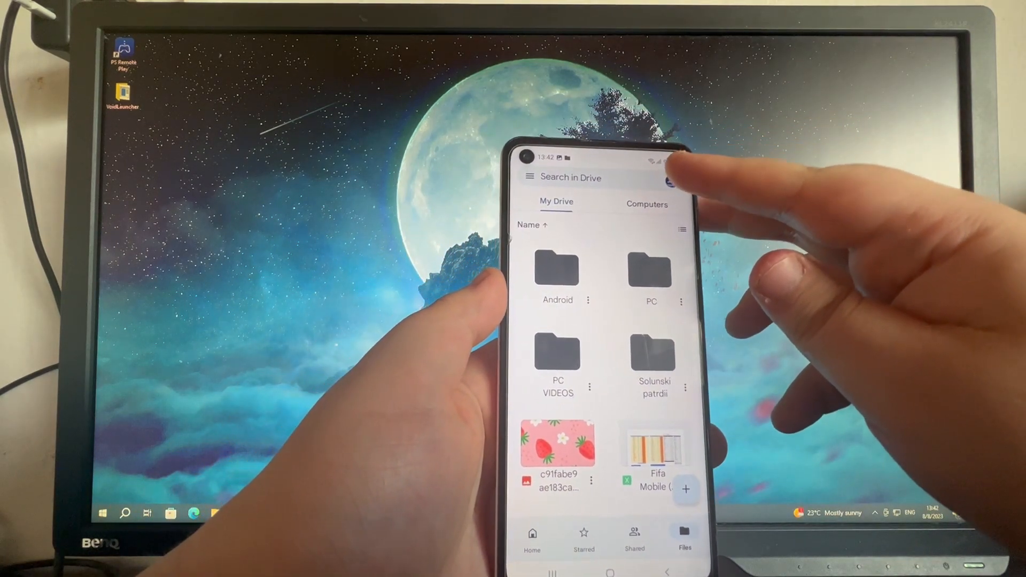
Show the My Drive file list in the Google Drive app on the phone
click(677, 177)
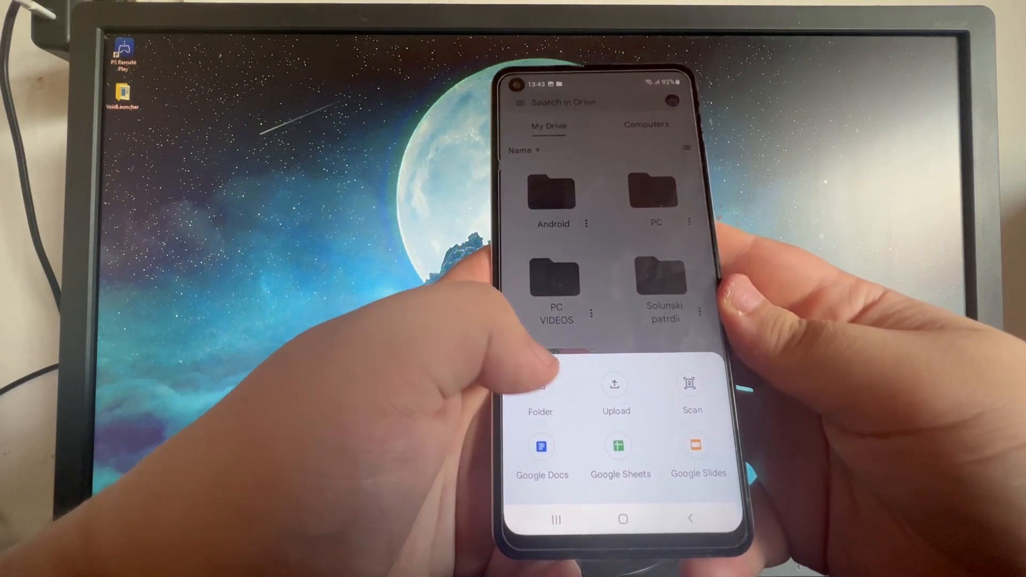
Choose Upload from the + menu to add a phone video to My Drive
click(539, 392)
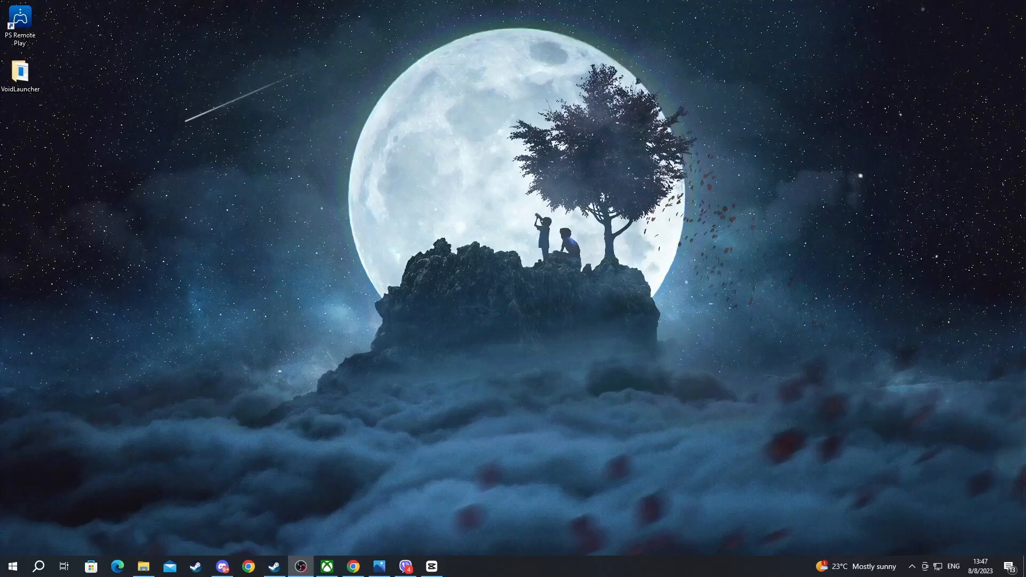
Search 'google drive' in Chrome and load the Google Drive website
click(351, 567)
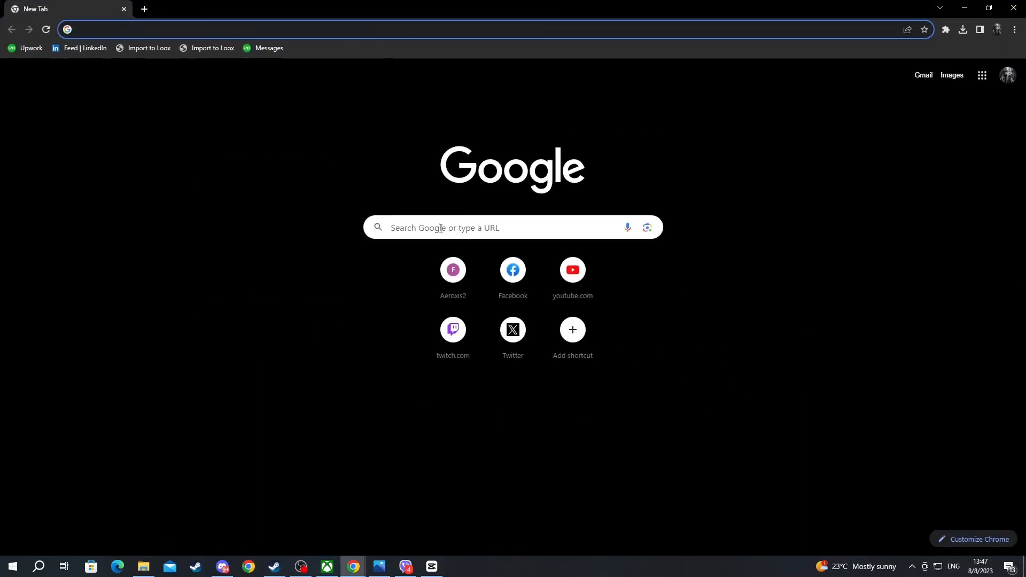
text(goog)
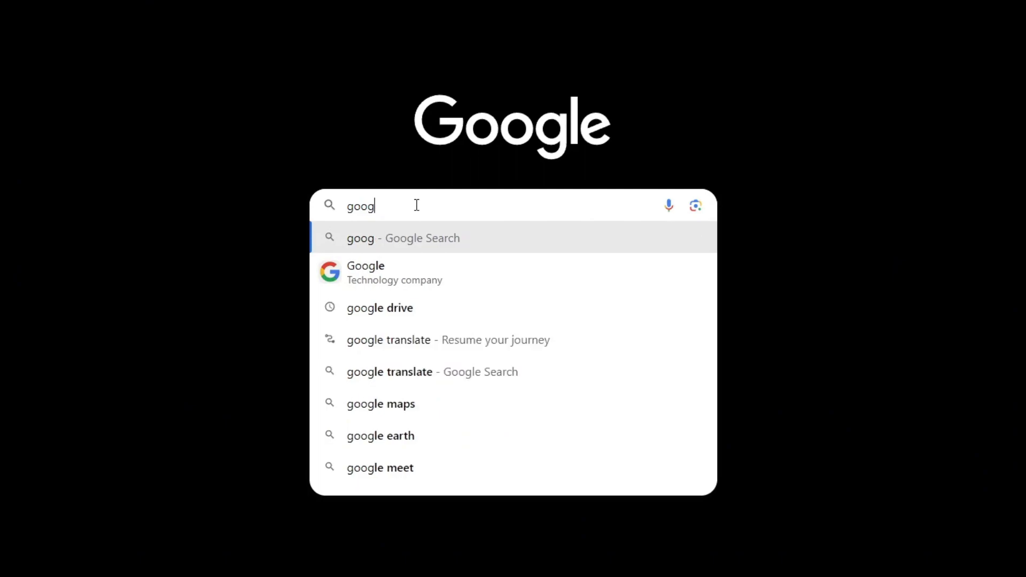
click(379, 308)
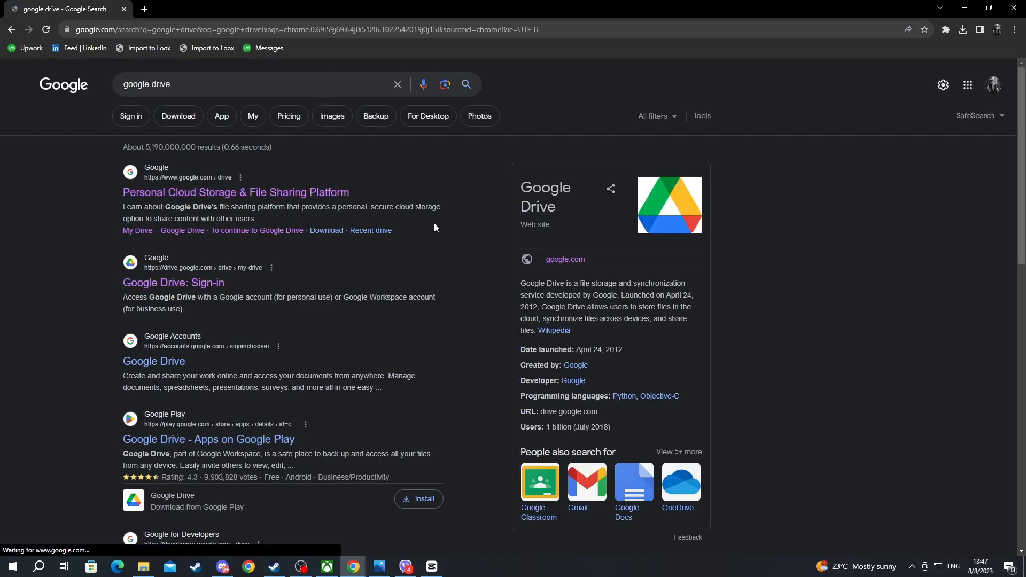
click(236, 193)
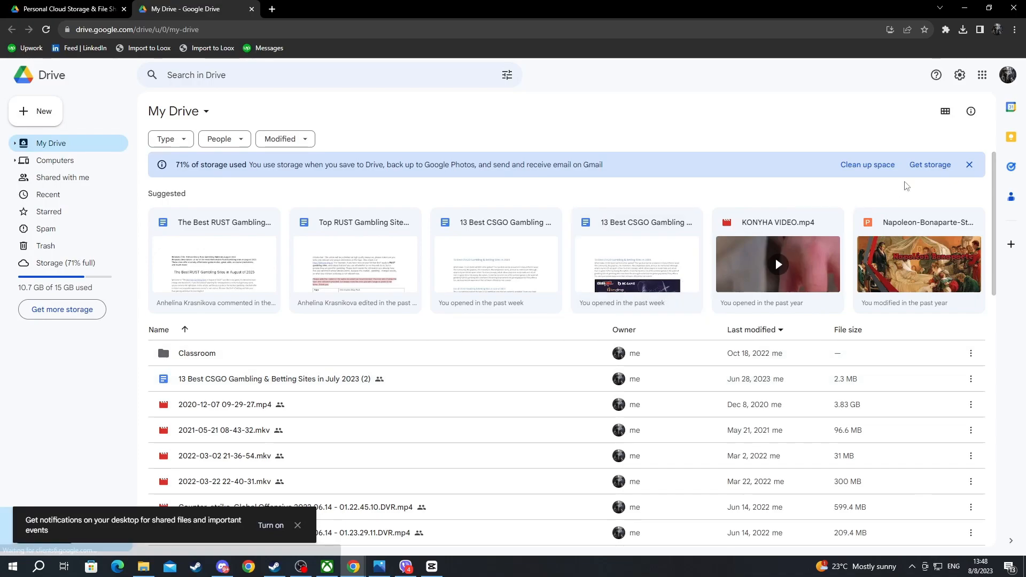
Switch via the profile avatar to the Google account used on the phone
click(1006, 74)
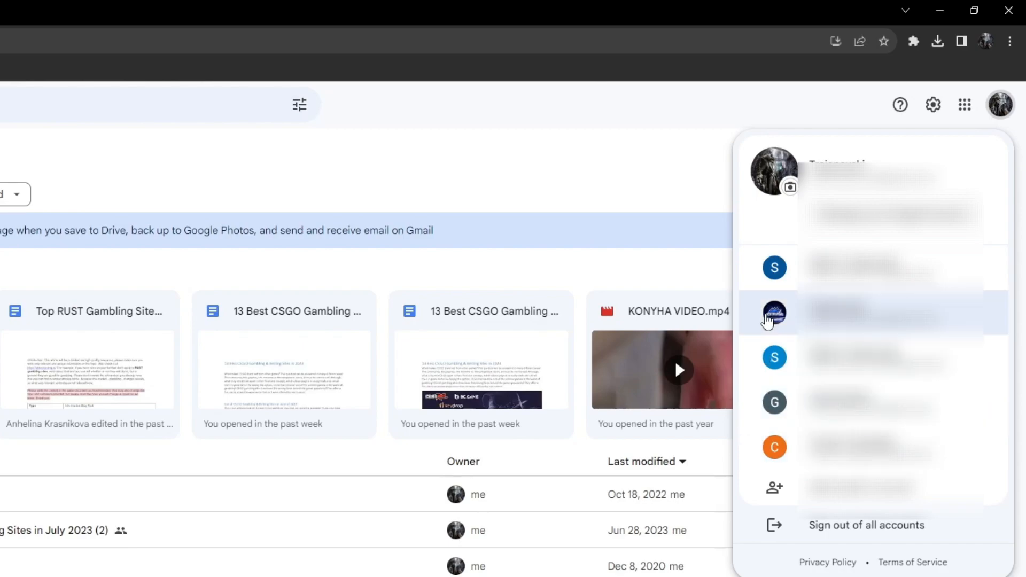
click(773, 313)
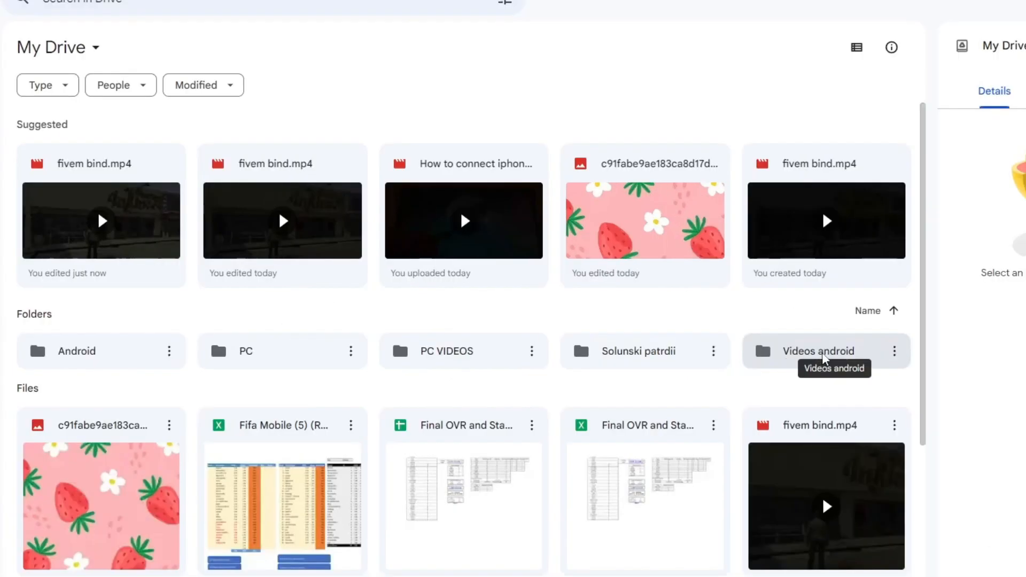
Download fivem bind.mp4 from the Videos android folder and show recent downloads
double_click(818, 350)
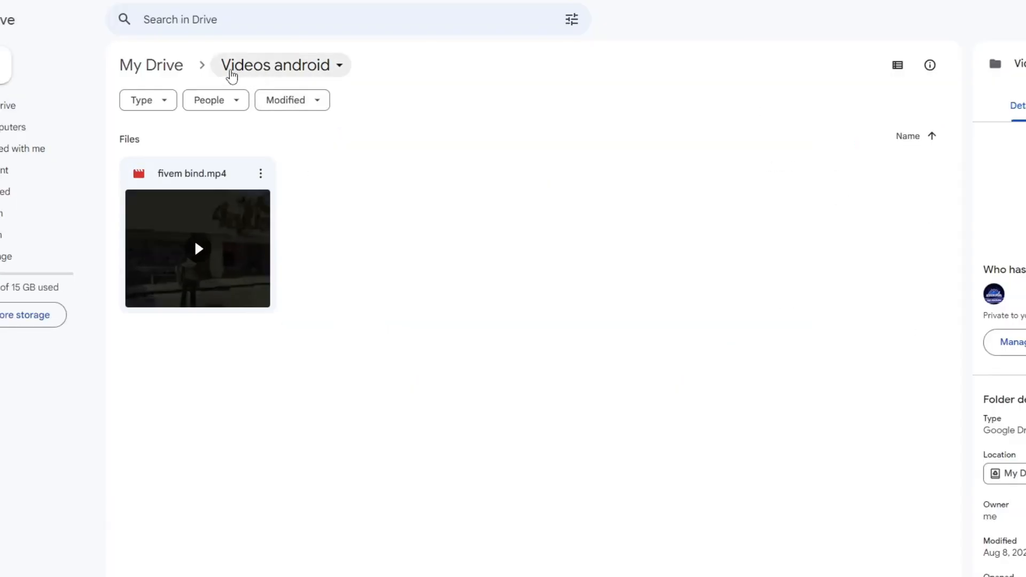
click(342, 64)
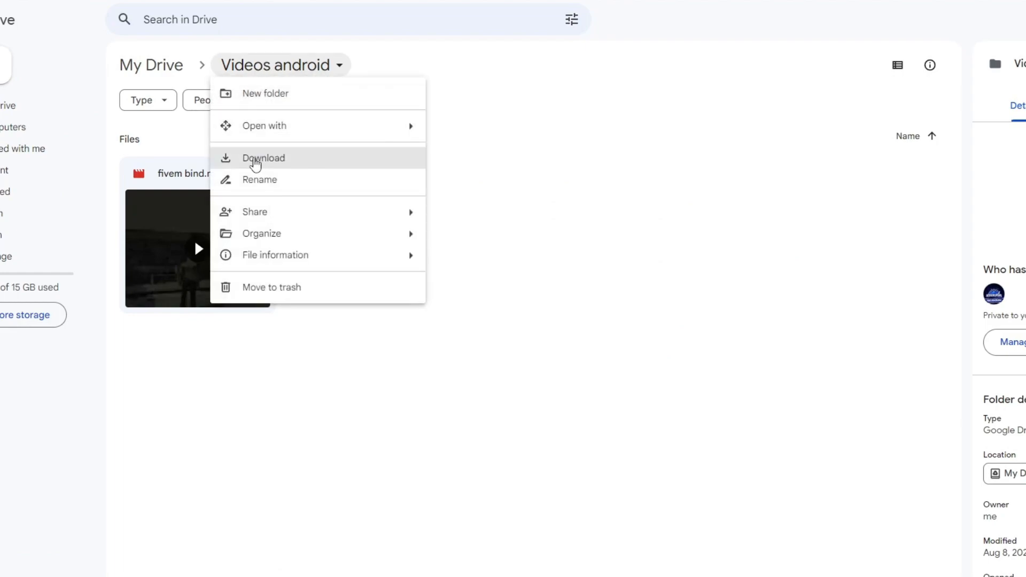
mouse_move(524, 174)
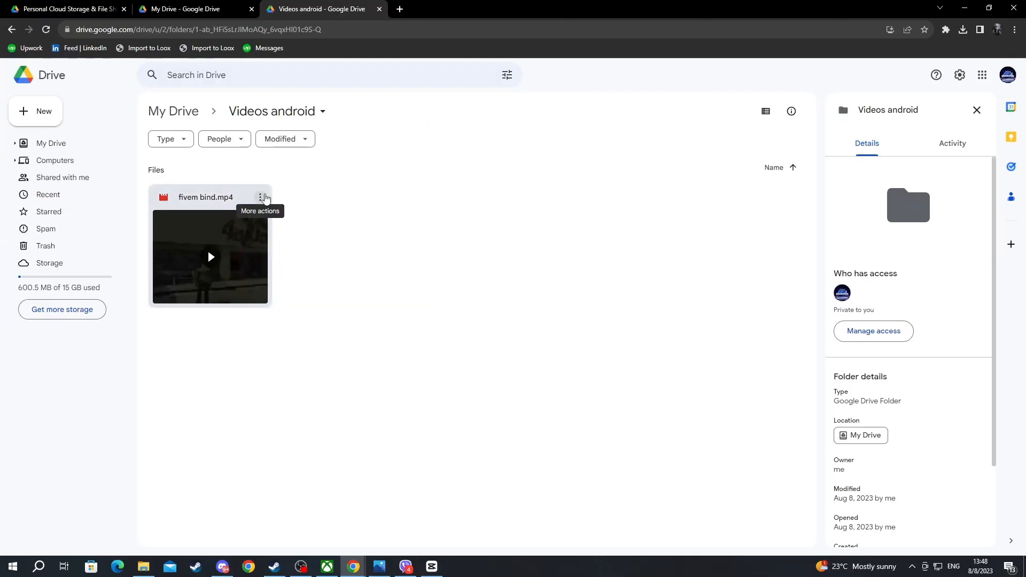
mouse_move(209, 212)
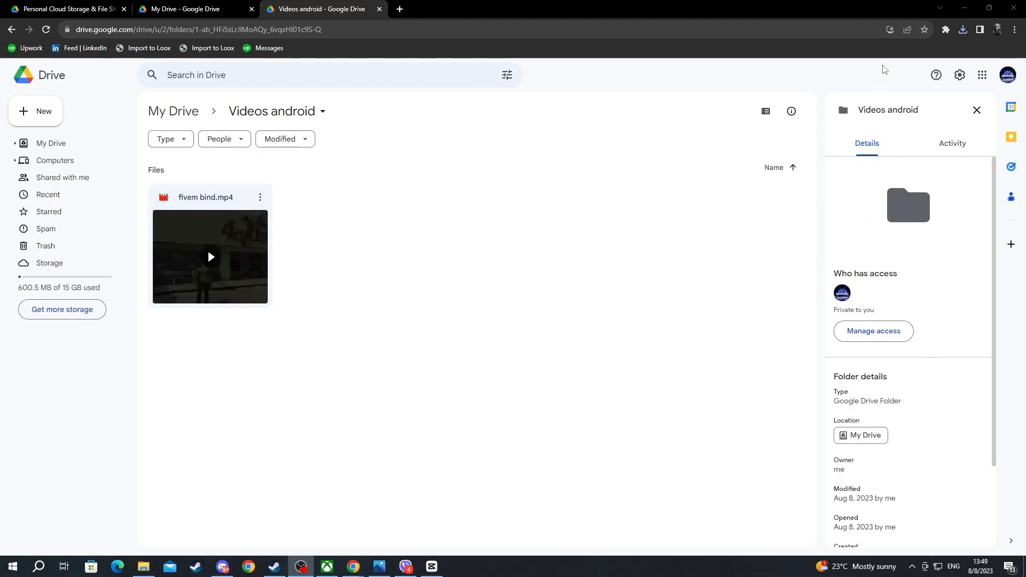
click(962, 29)
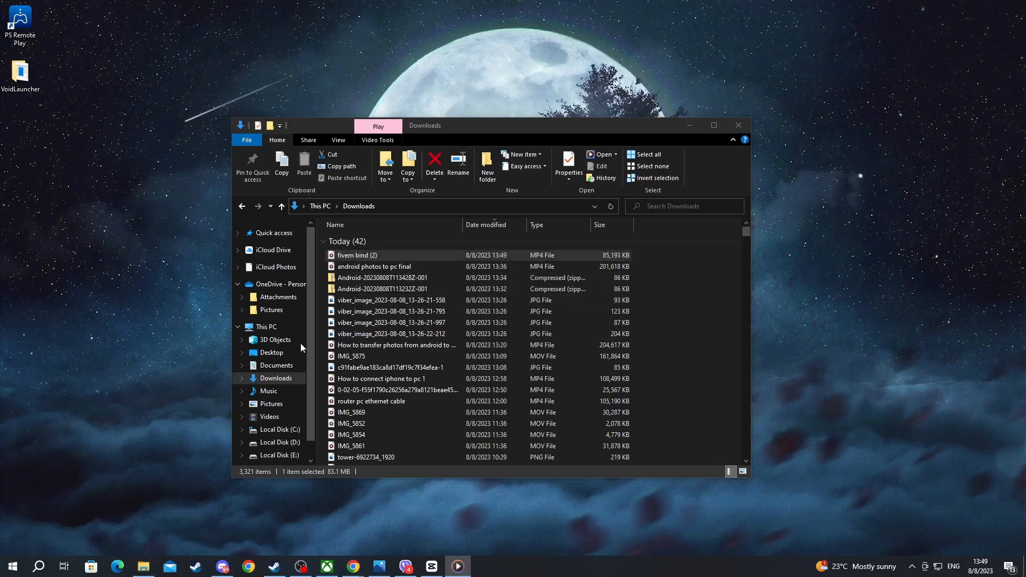
Play fivem bind (2) from Downloads in Media Player, then close the player
double_click(357, 254)
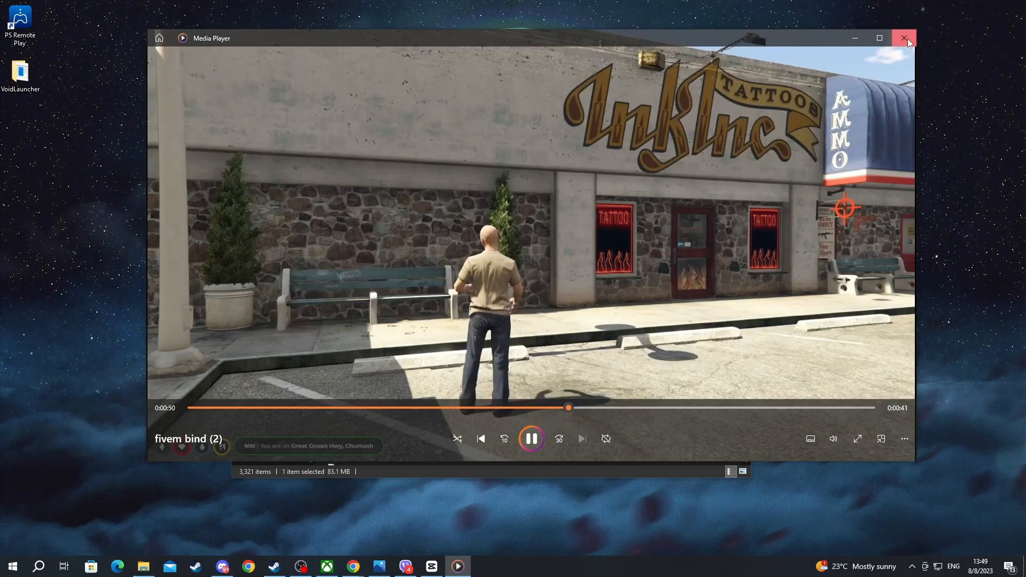
click(903, 39)
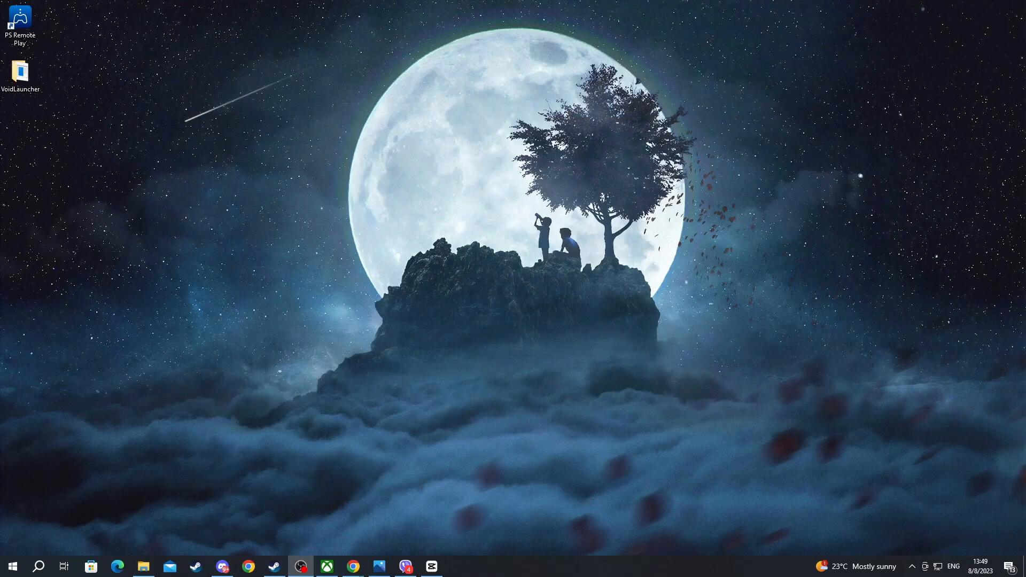